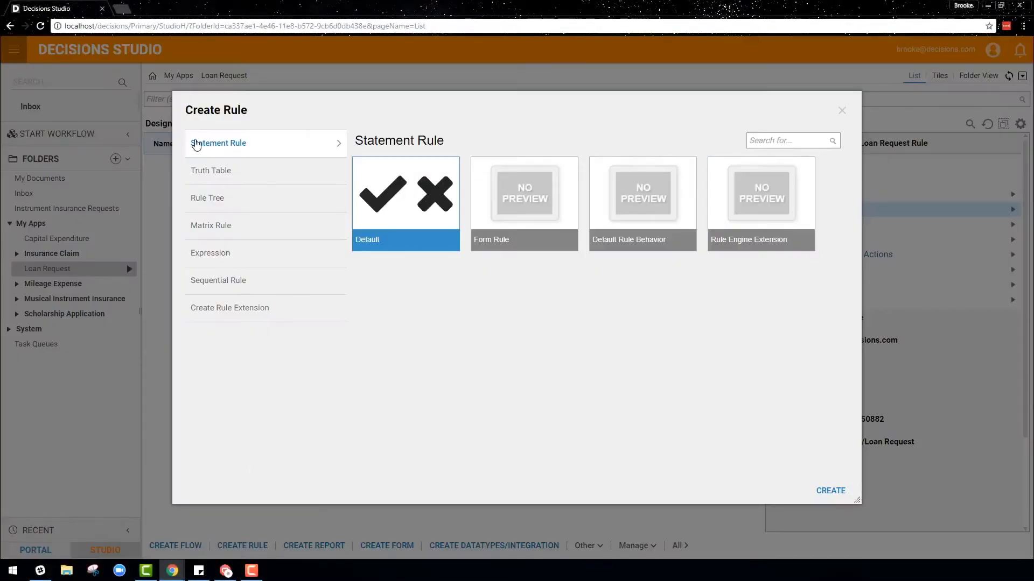
{"action": "mouse_move", "coordinate": [205, 260]}
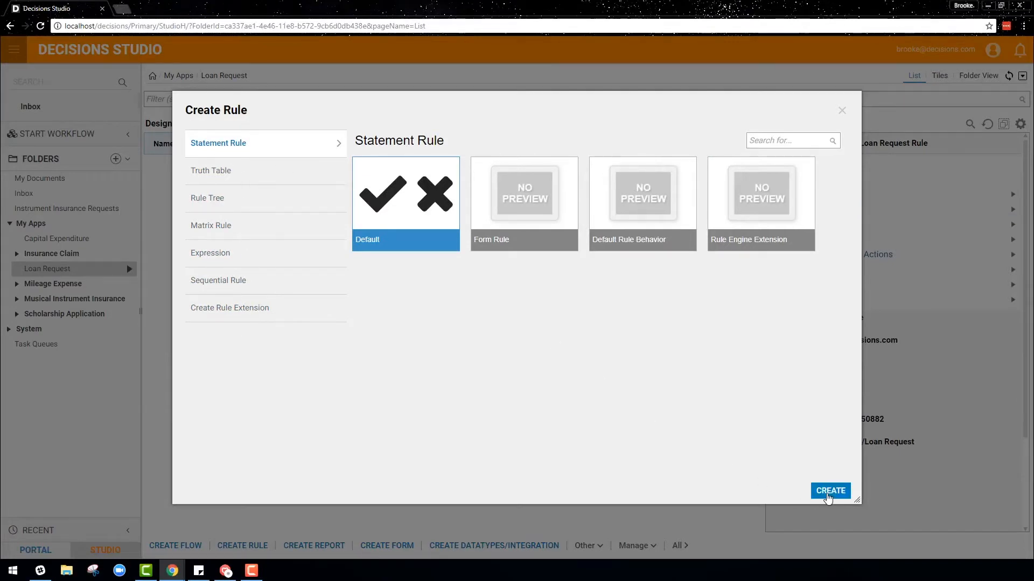
Step: Create a default statement rule named 'Loan Request Rule'
{"action": "left_click", "coordinate": [830, 491]}
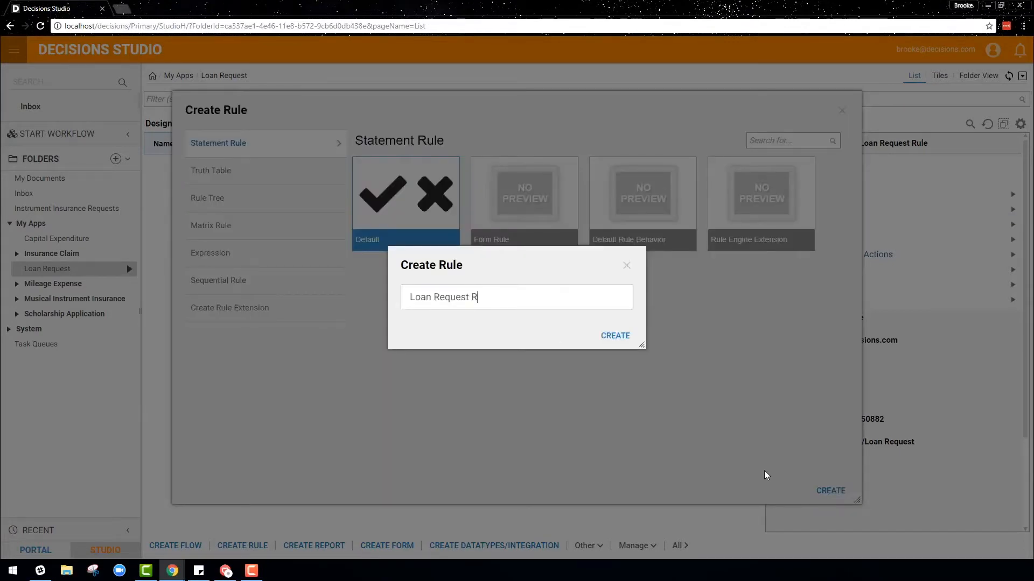
{"action": "left_click", "coordinate": [615, 335]}
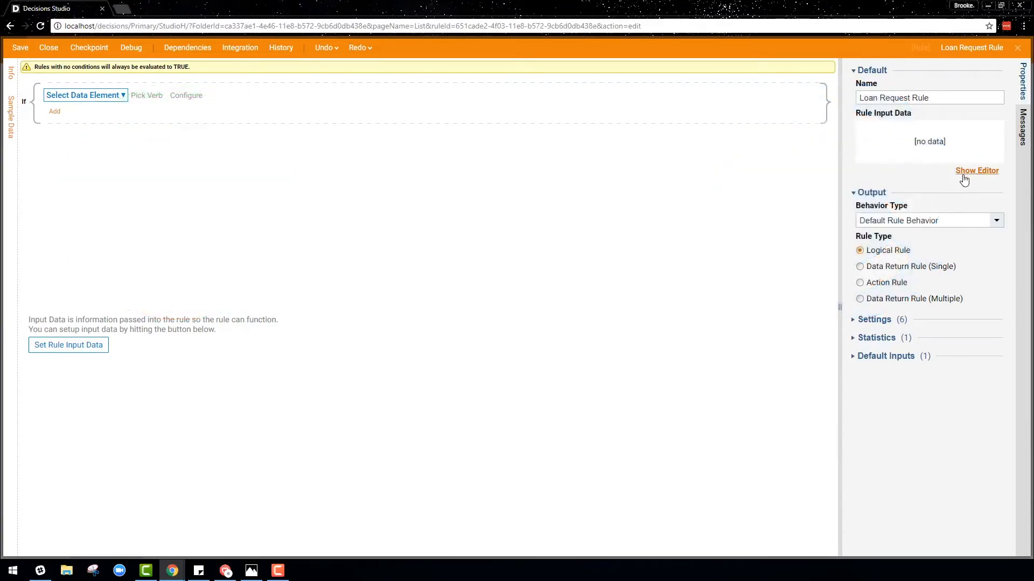
Step: Define typed inputs Age, Previous Accidents, Purchase Price, Salary and Vehicle Year
{"action": "left_click", "coordinate": [976, 170]}
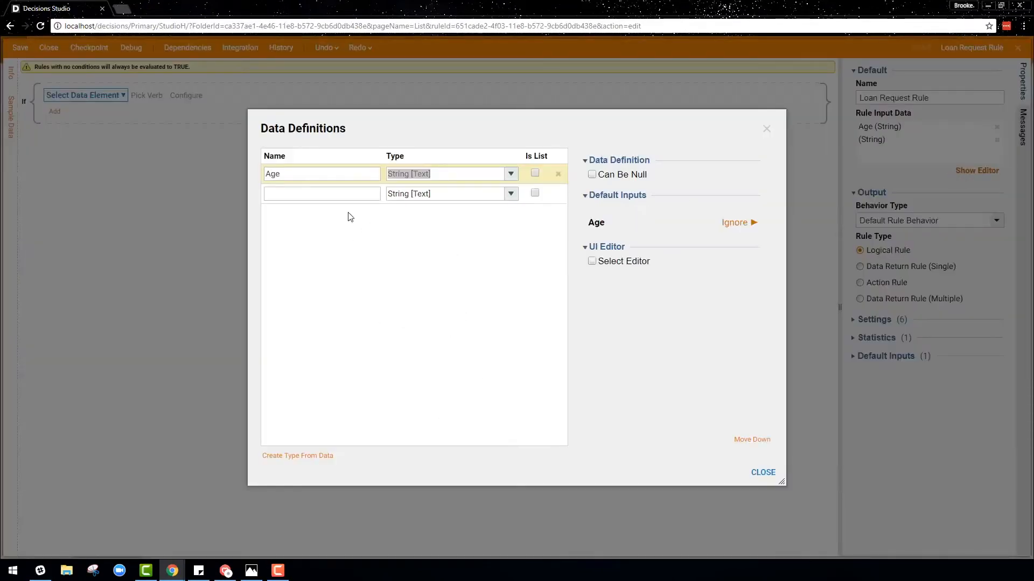
{"action": "type", "text": "P"}
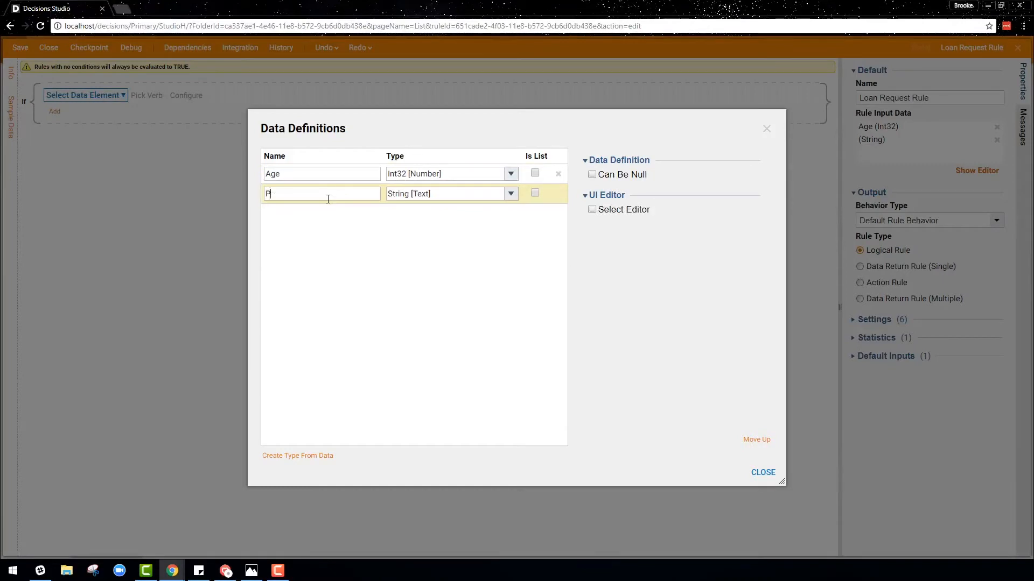
{"action": "type", "text": "revious Accidents"}
{"action": "type", "text": "Purchase Price"}
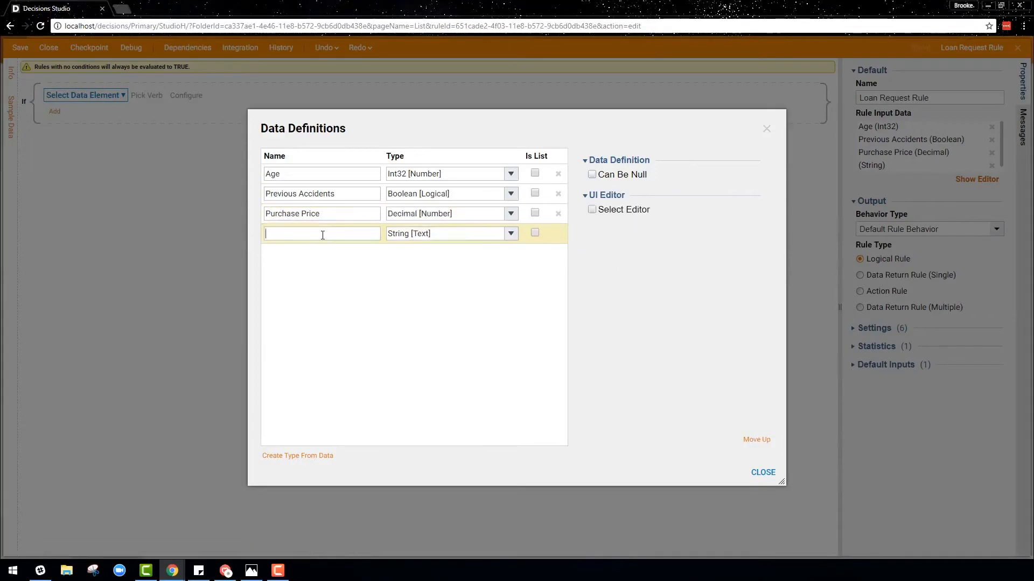
{"action": "type", "text": "Salary"}
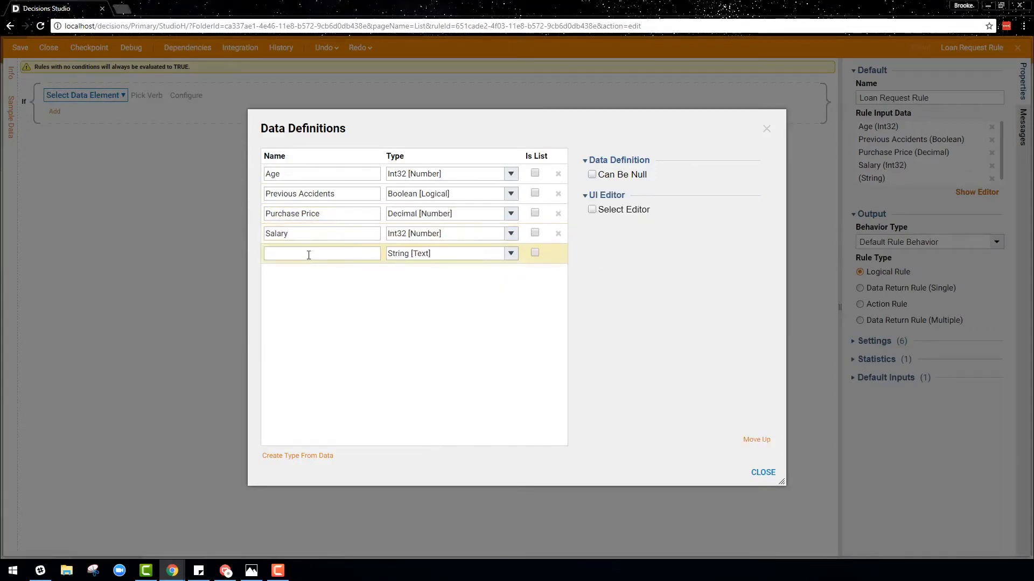
{"action": "type", "text": "Vehicle Year"}
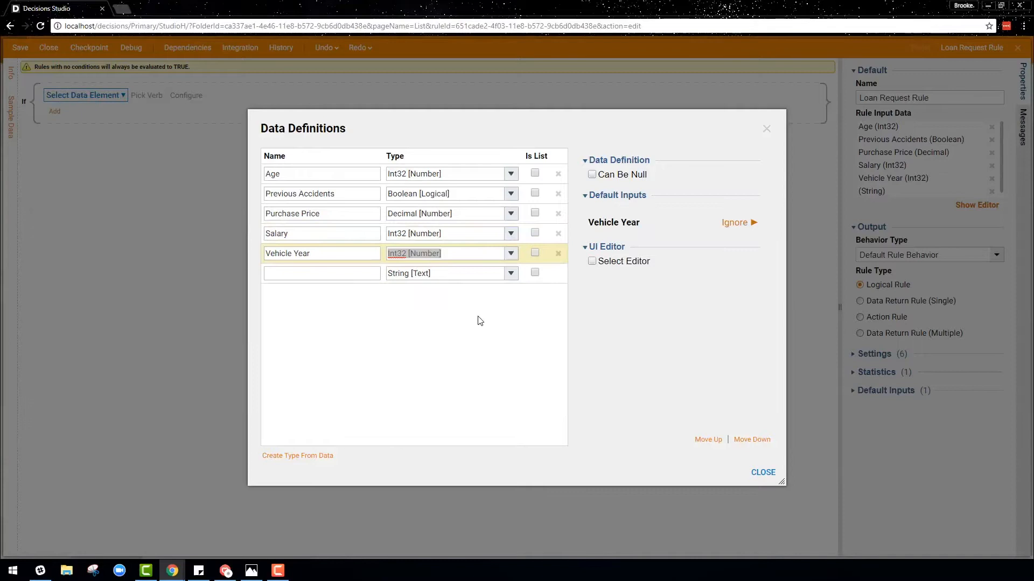
{"action": "left_click", "coordinate": [763, 472]}
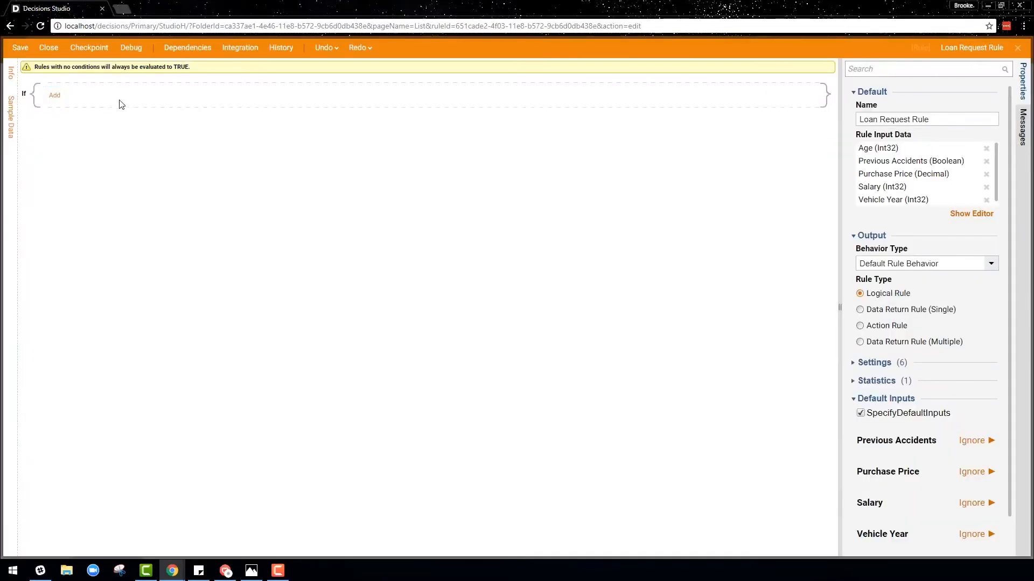
Step: Add the condition Purchase Price less than or equal to 30000
{"action": "left_click", "coordinate": [54, 96]}
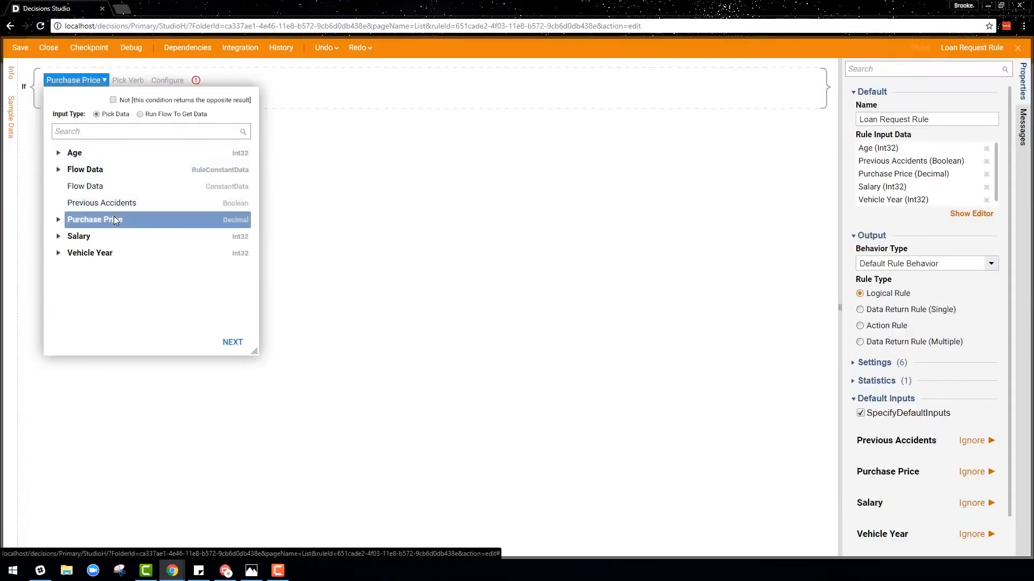
{"action": "left_click", "coordinate": [232, 342]}
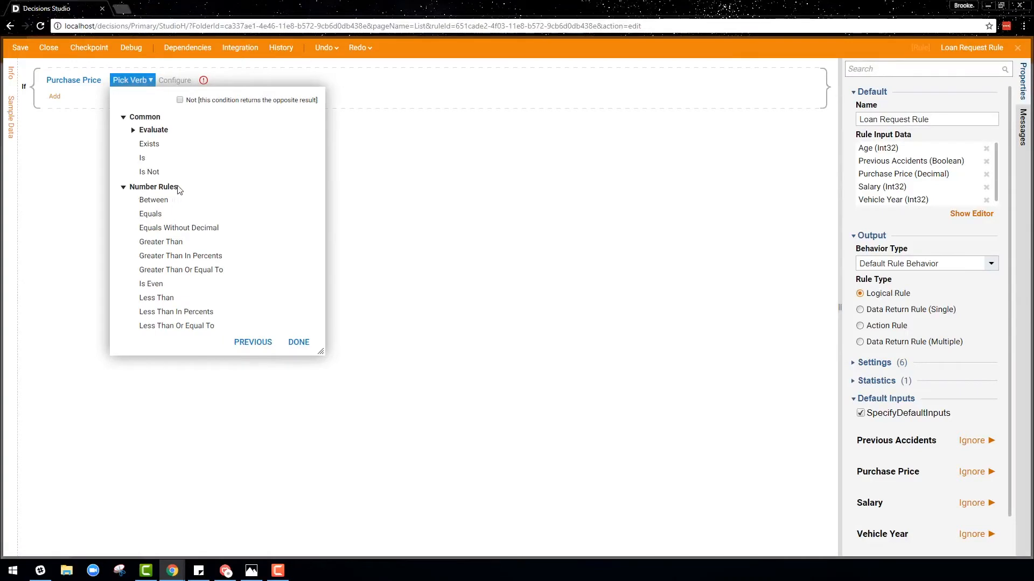
{"action": "mouse_move", "coordinate": [163, 317]}
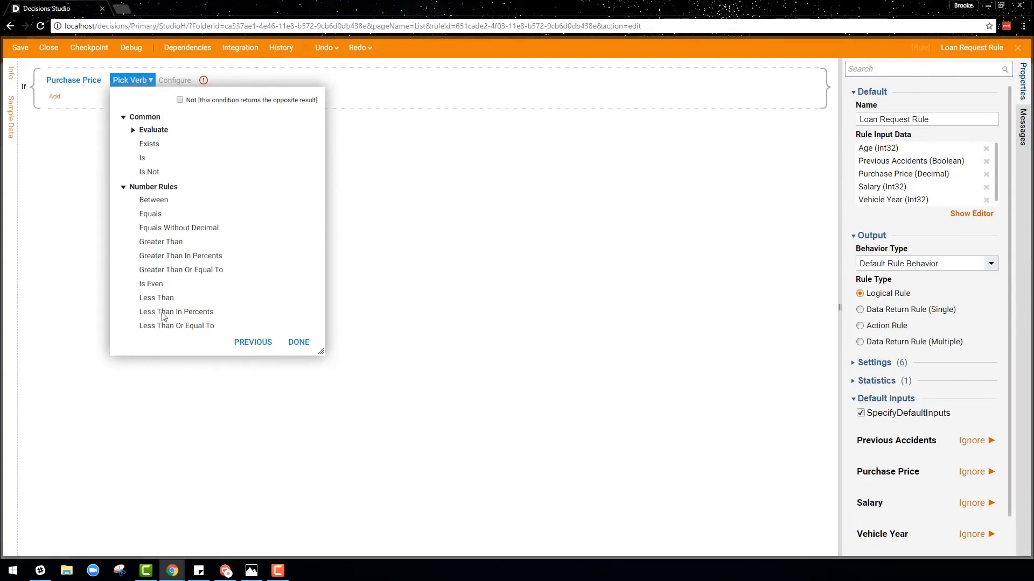
{"action": "left_click", "coordinate": [177, 325]}
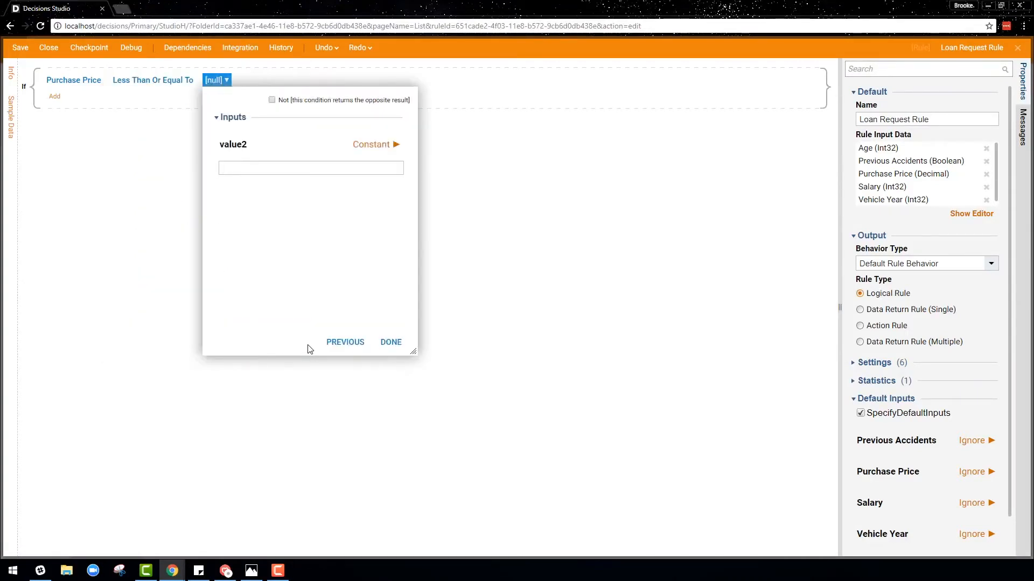
{"action": "type", "text": "30000"}
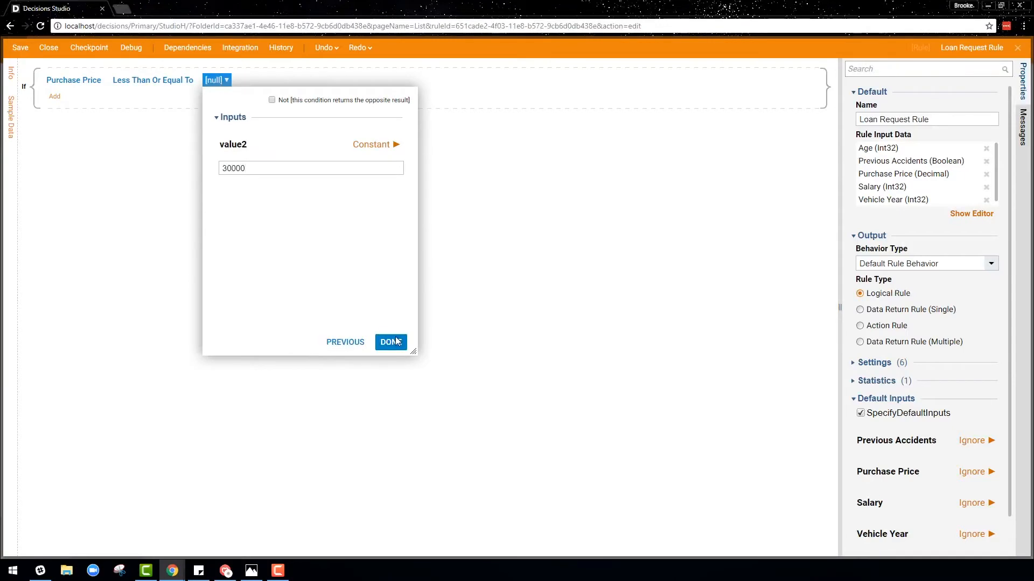
{"action": "left_click", "coordinate": [391, 342]}
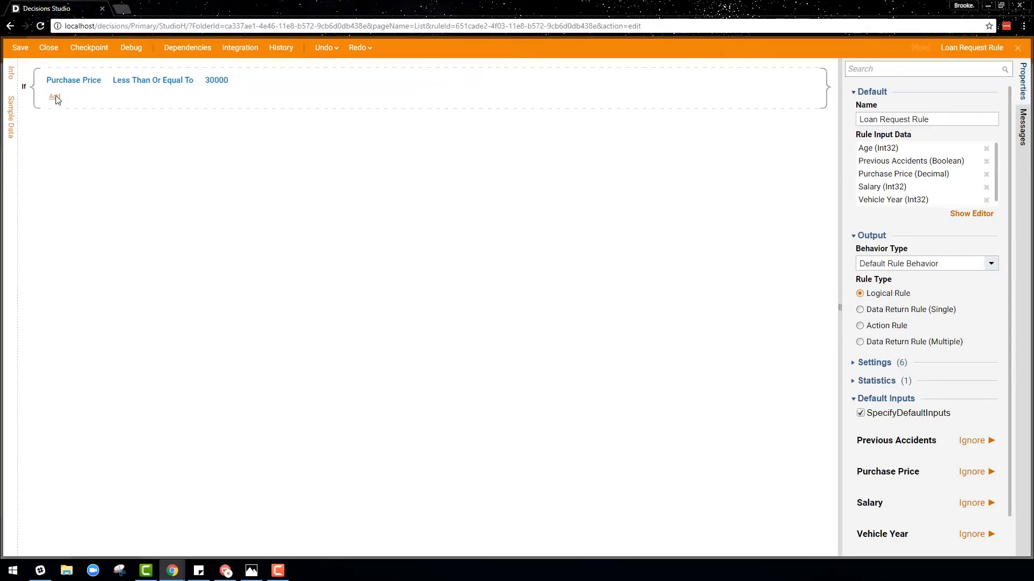
Step: Start a second condition after the price check, then discard it
{"action": "left_click", "coordinate": [52, 97]}
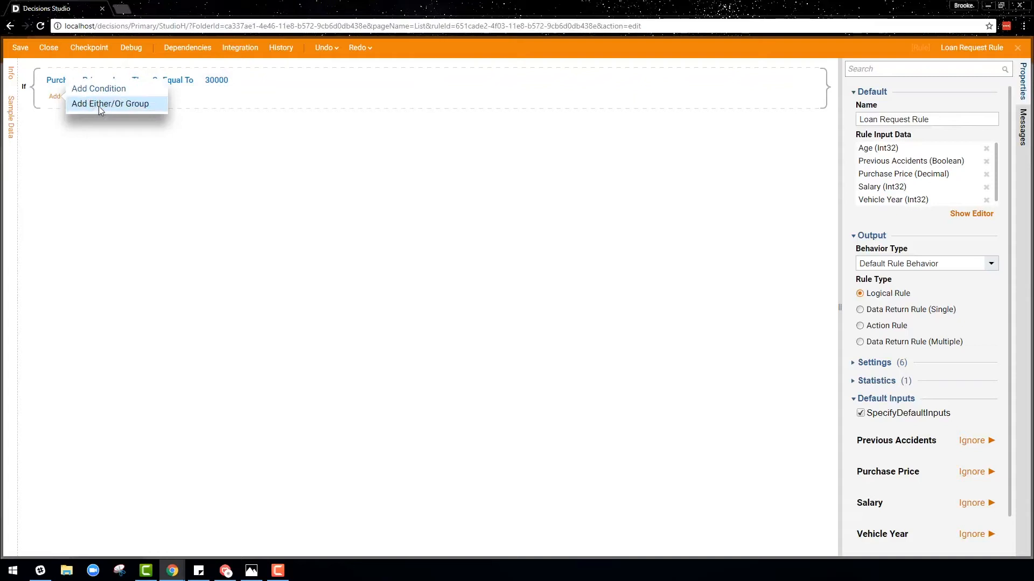
{"action": "left_click", "coordinate": [98, 89]}
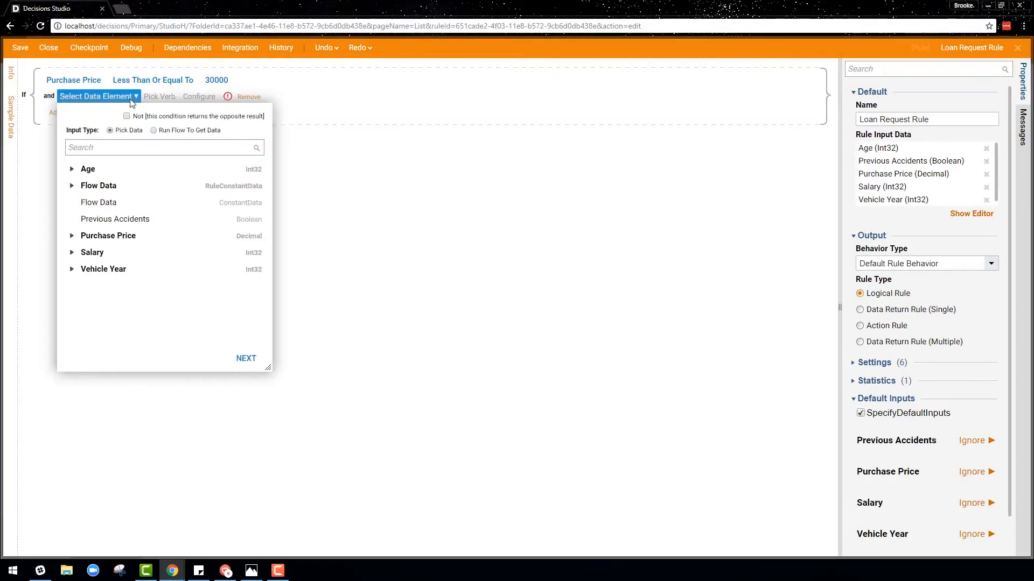
{"action": "left_click", "coordinate": [284, 144]}
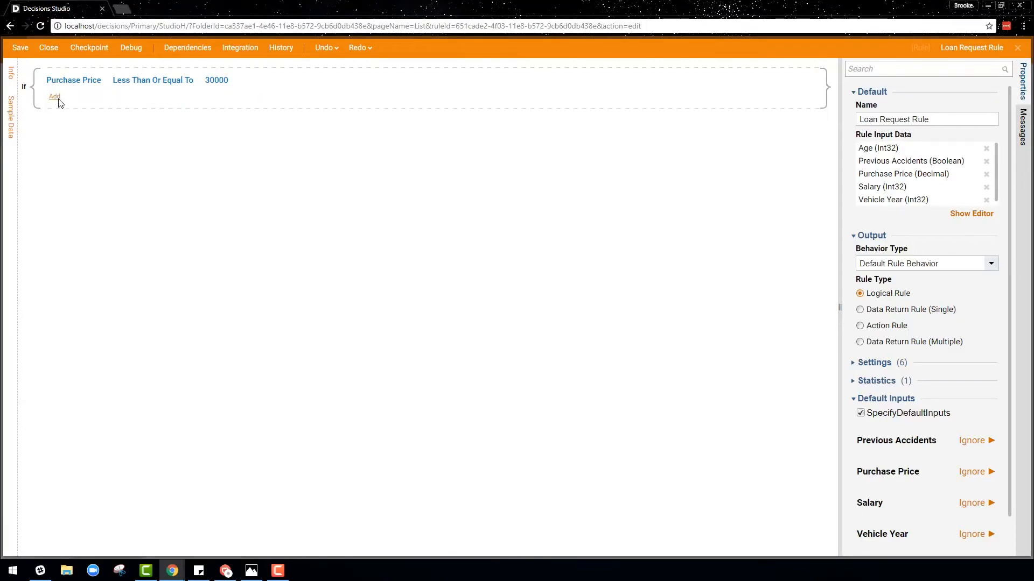
Step: Add an either/or group whose first branch requires Age over 25 and Previous Accidents False
{"action": "left_click", "coordinate": [54, 96]}
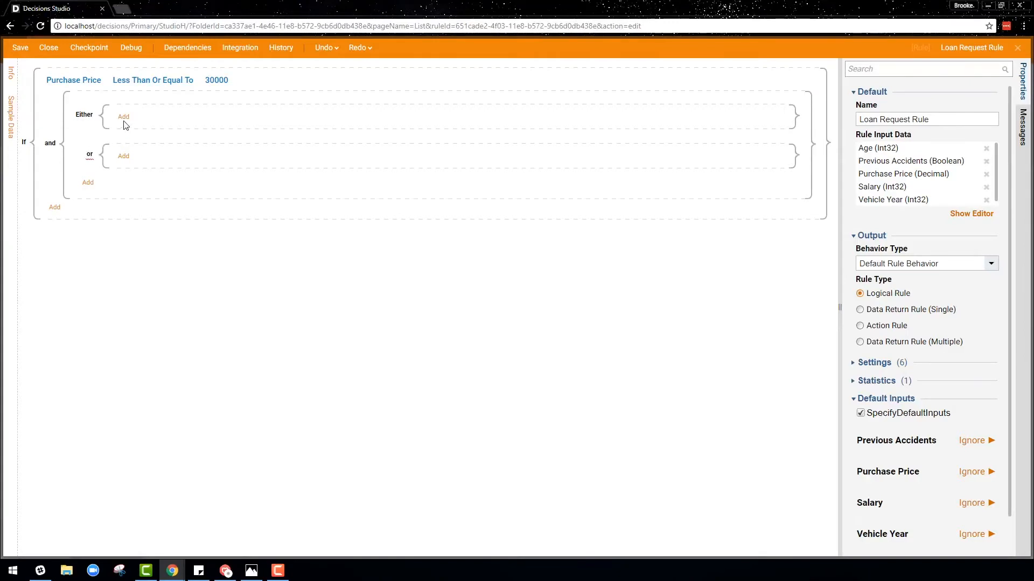
{"action": "left_click", "coordinate": [123, 116]}
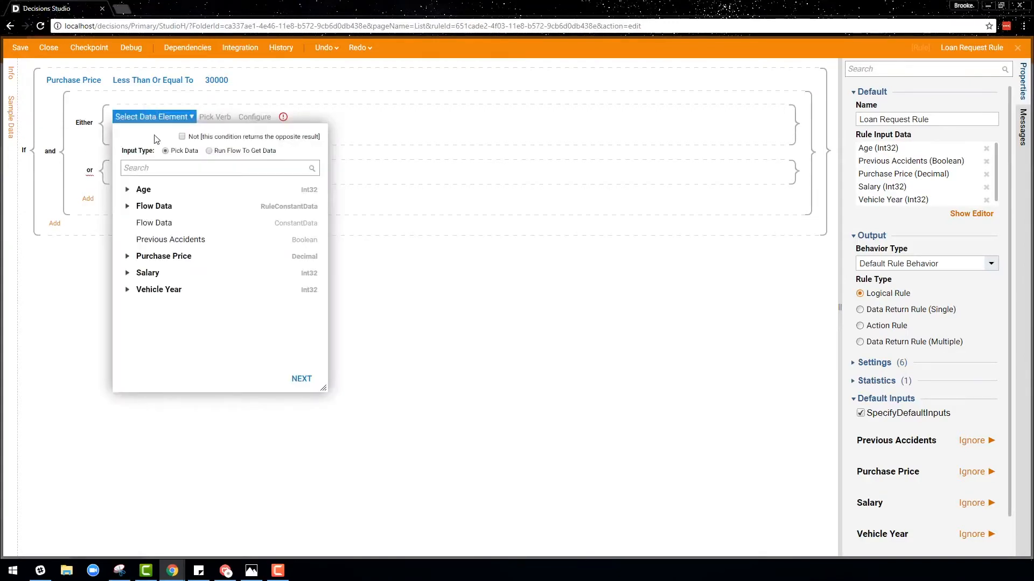
{"action": "left_click", "coordinate": [143, 189]}
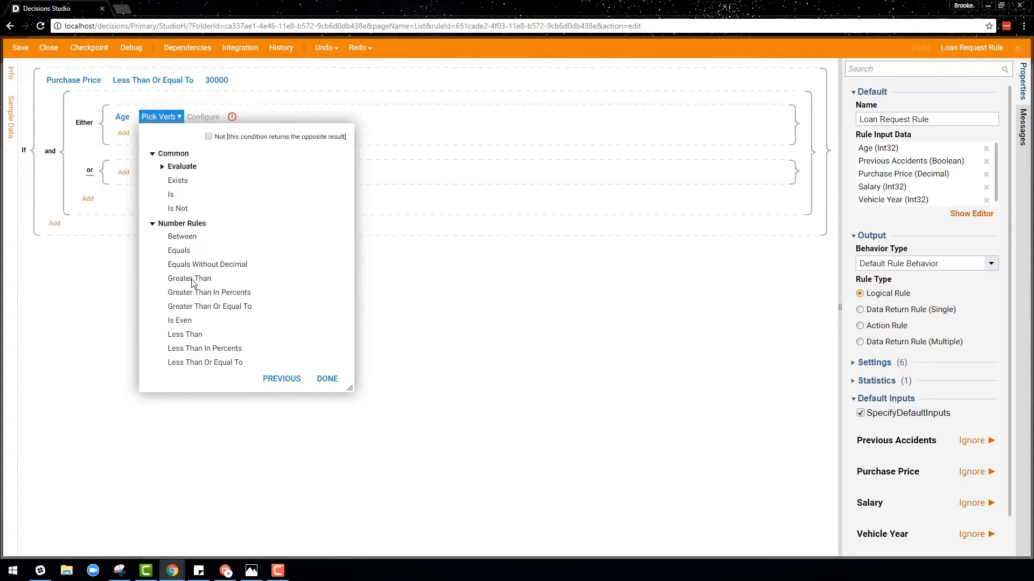
{"action": "left_click", "coordinate": [189, 278]}
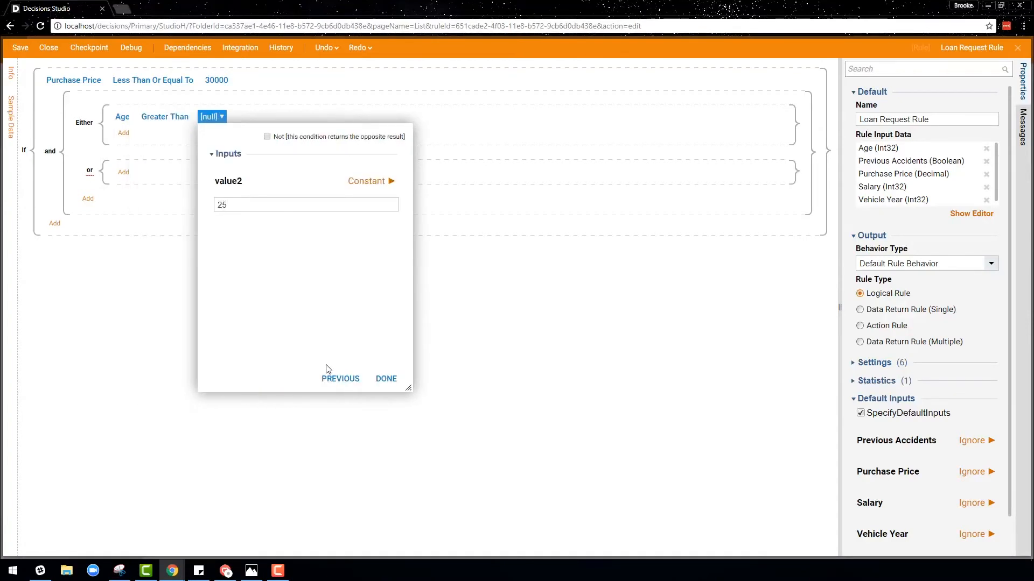
{"action": "left_click", "coordinate": [386, 378]}
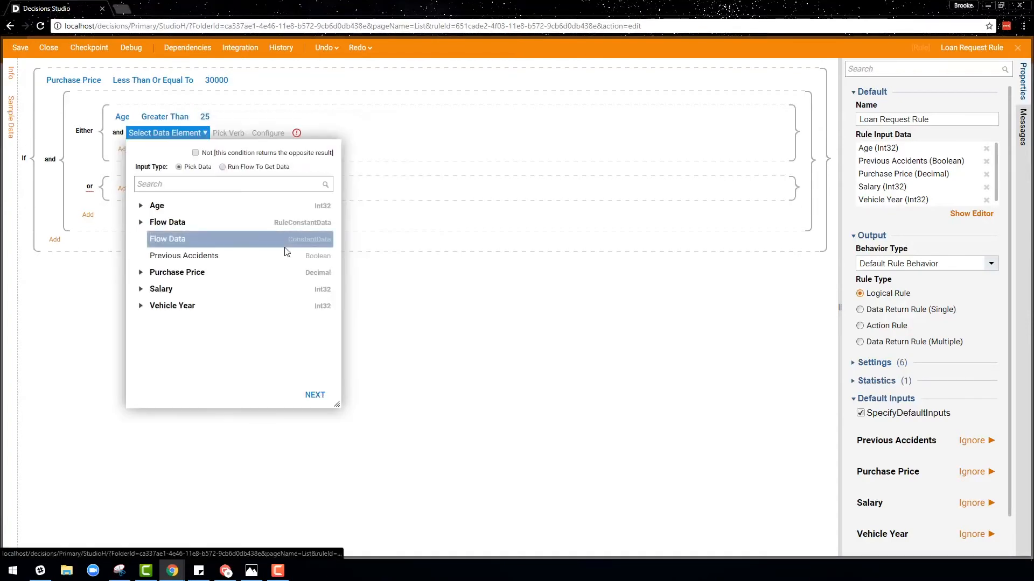
{"action": "left_click", "coordinate": [184, 256]}
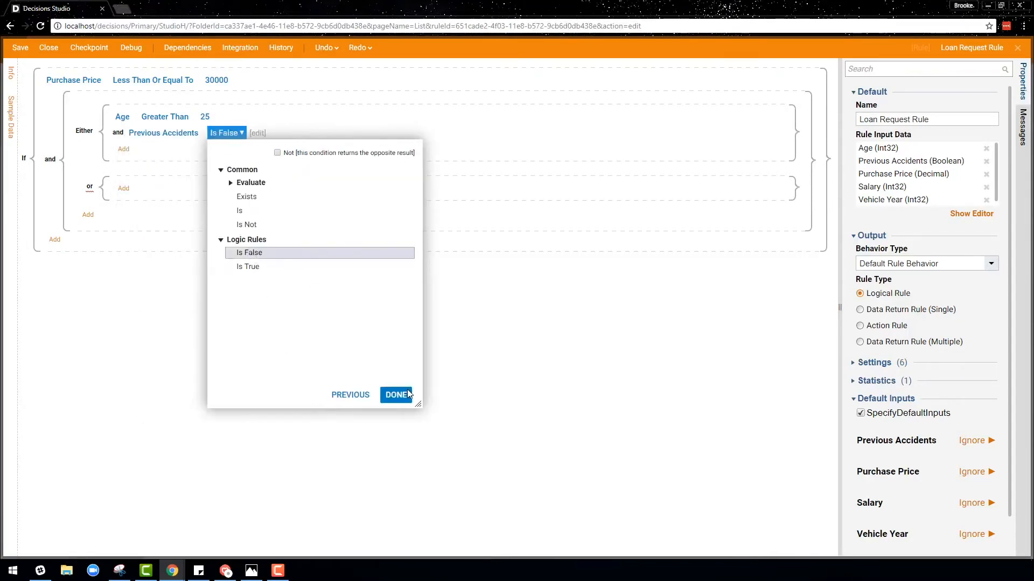
{"action": "left_click", "coordinate": [396, 395]}
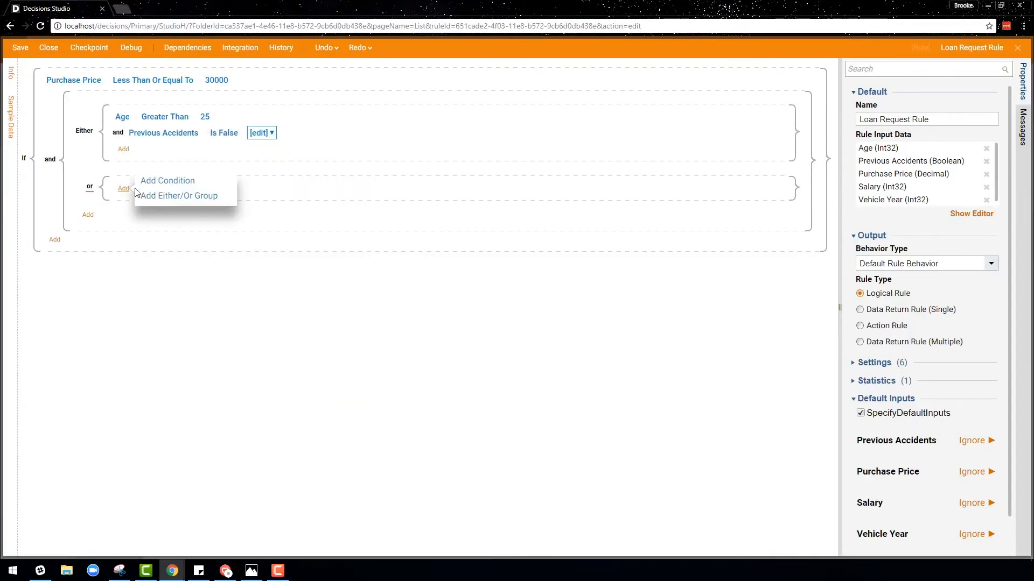
Step: Add Salary greater than 50000 to the or branch, discarding an empty nested group
{"action": "left_click", "coordinate": [167, 180]}
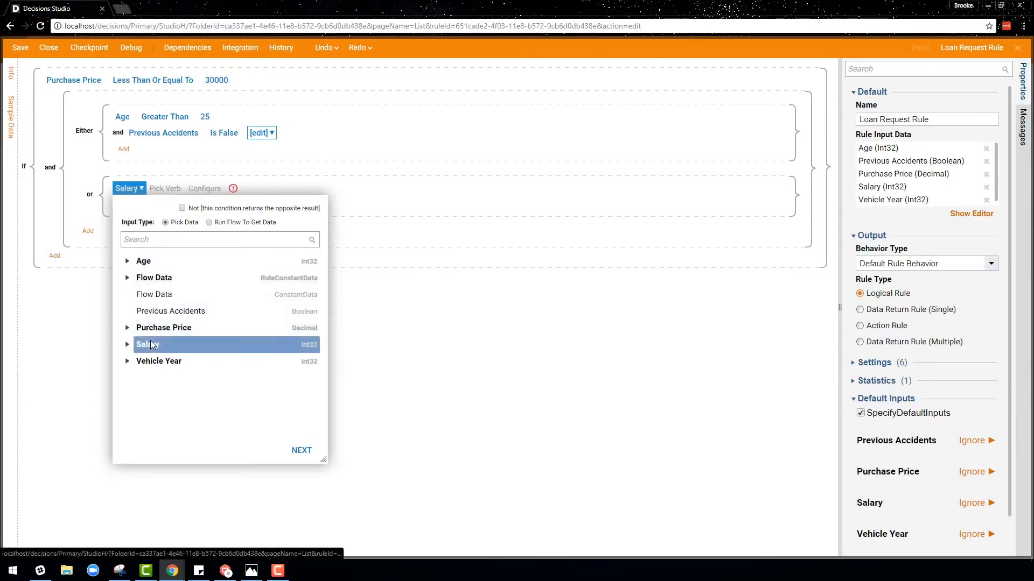
{"action": "left_click", "coordinate": [302, 451]}
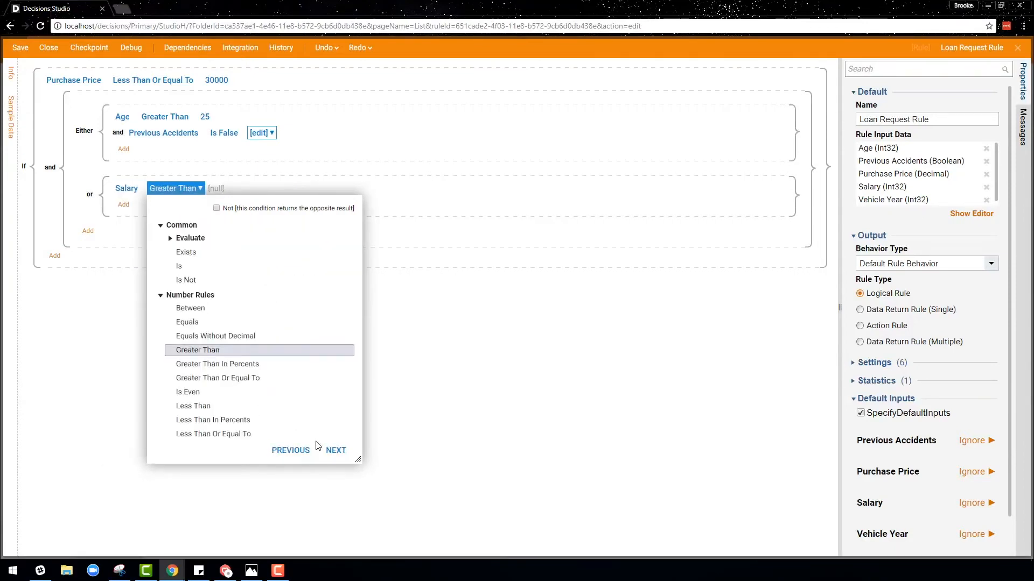
{"action": "left_click", "coordinate": [196, 350]}
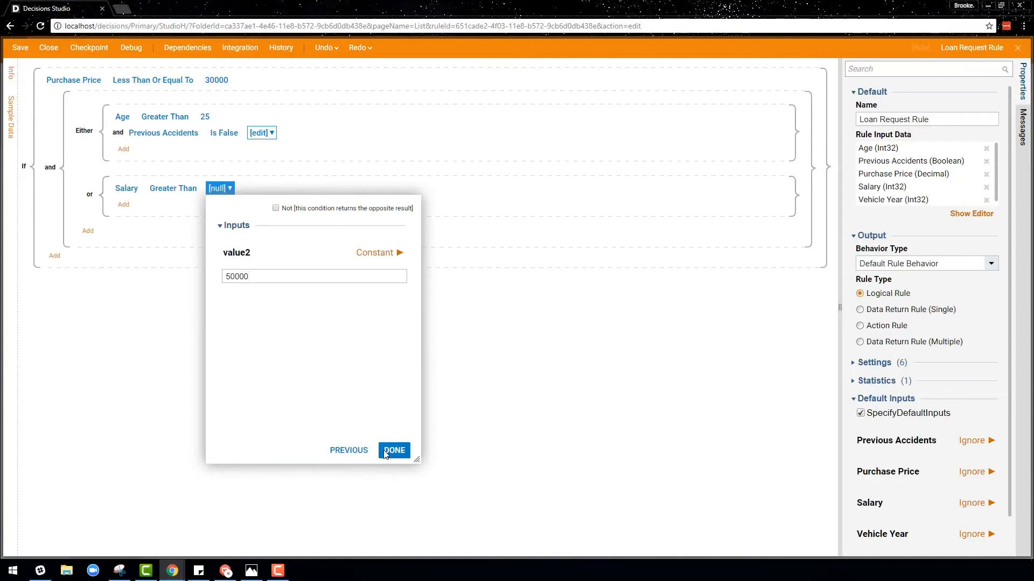
{"action": "left_click", "coordinate": [394, 450]}
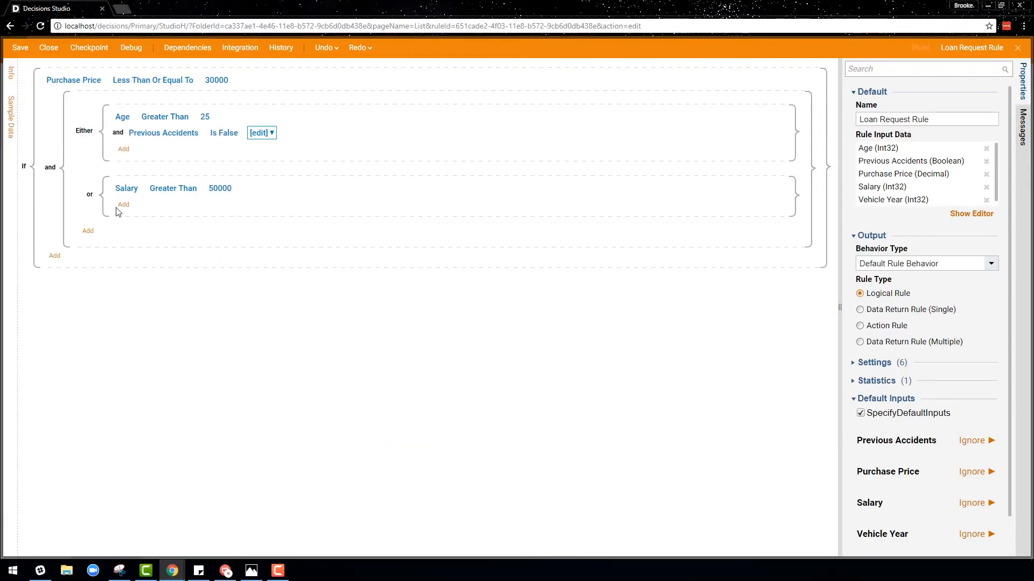
{"action": "left_click", "coordinate": [124, 204]}
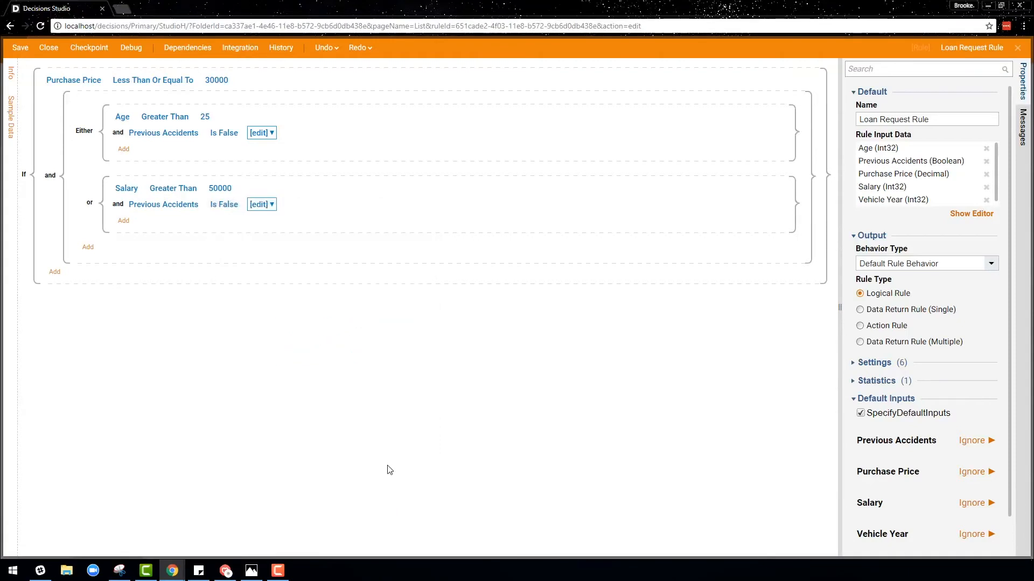
{"action": "left_click", "coordinate": [123, 220]}
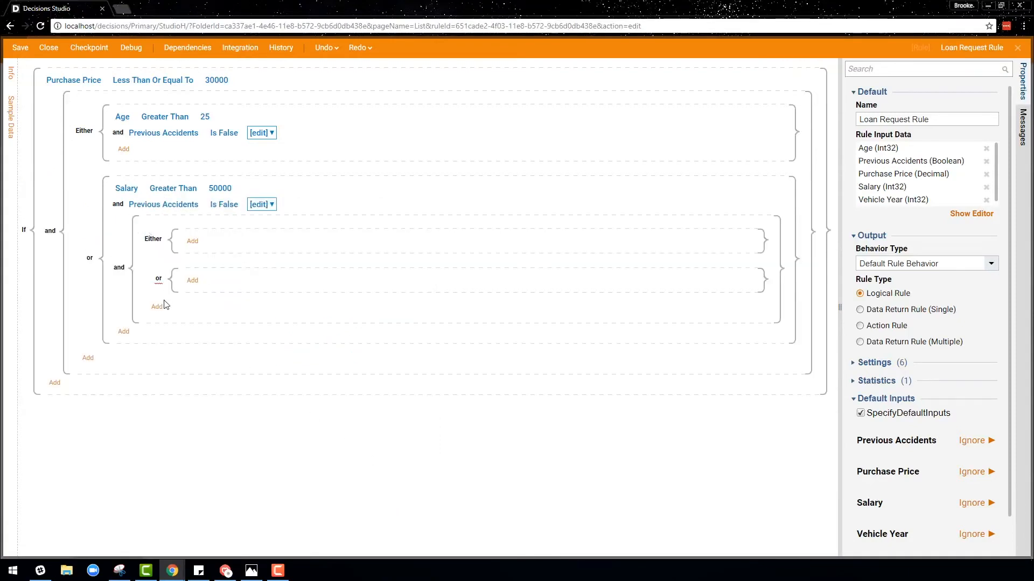
{"action": "left_click", "coordinate": [156, 306]}
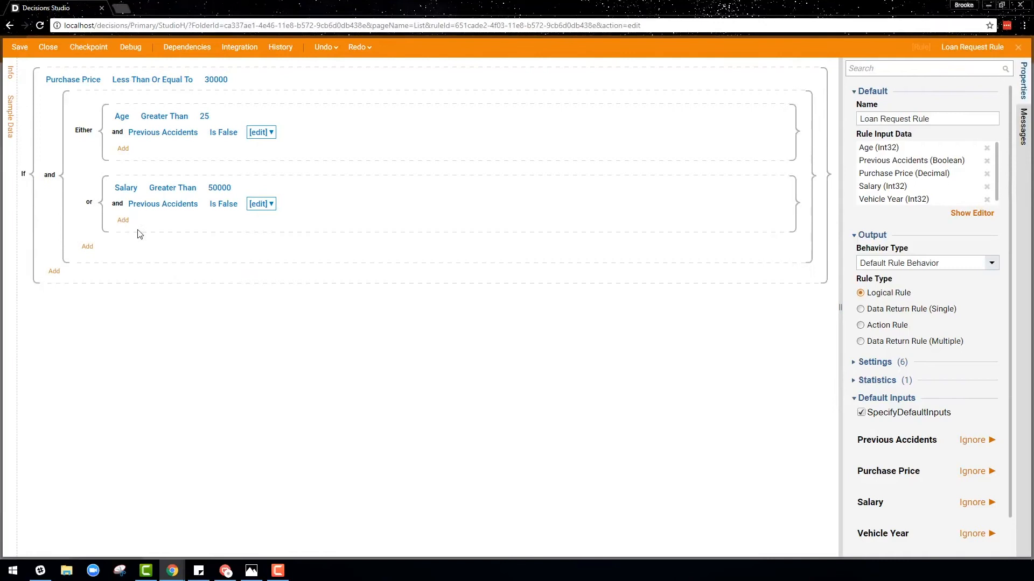
Step: Make it an action rule running Loan Request Approved Flow, else Loan Request Denied Flow
{"action": "left_click", "coordinate": [861, 325]}
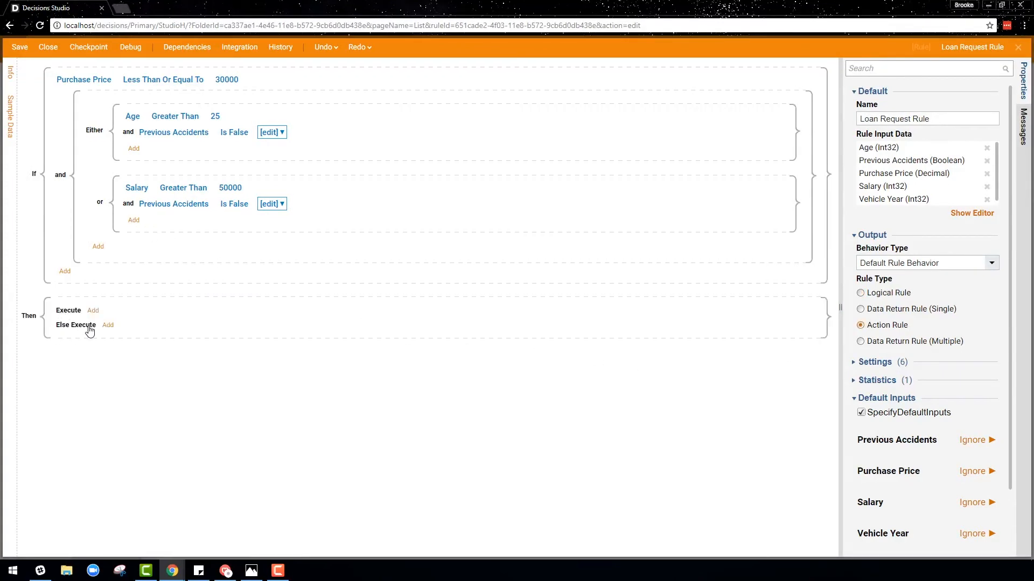
{"action": "left_click", "coordinate": [93, 310]}
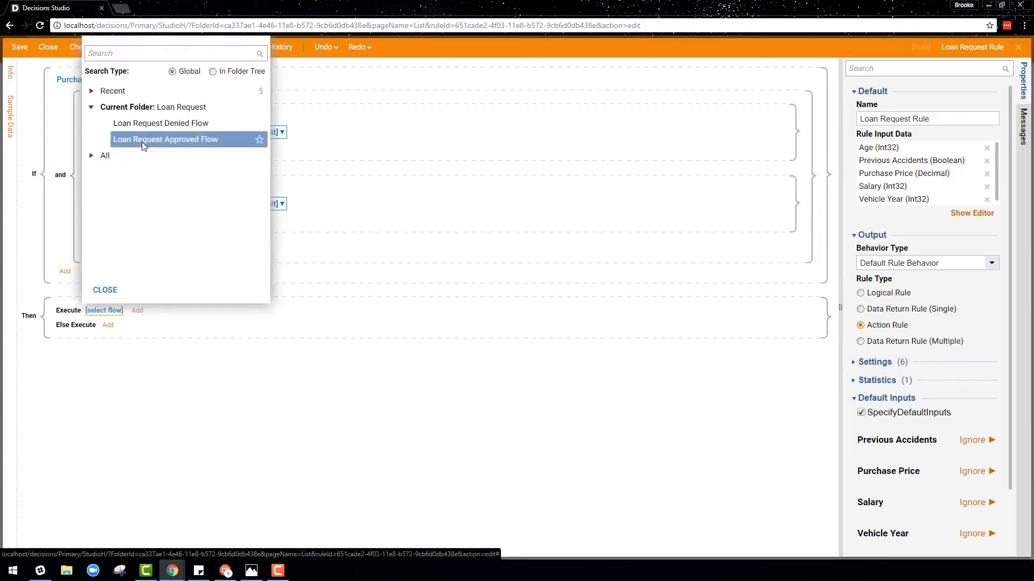
{"action": "left_click", "coordinate": [166, 139]}
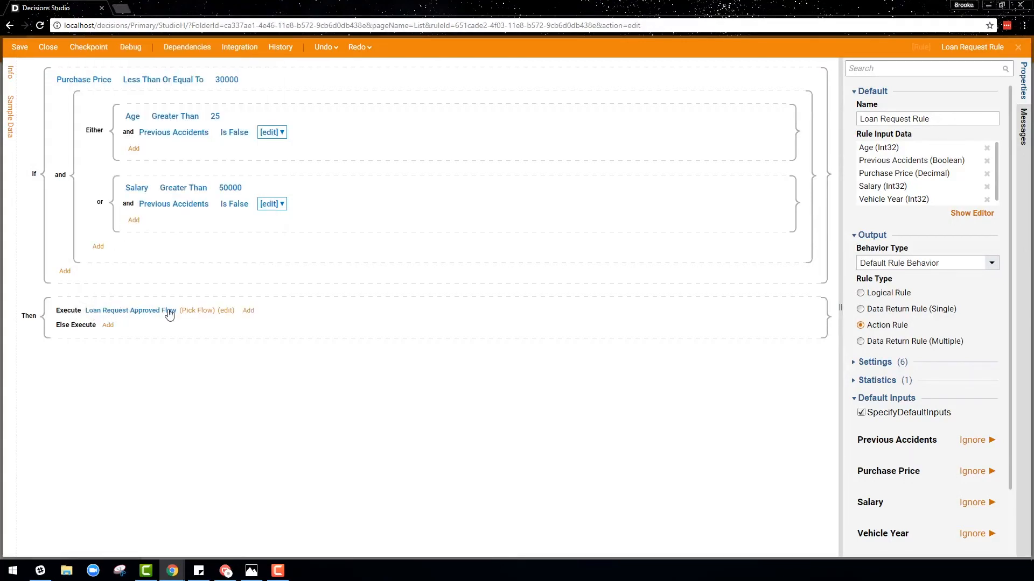
{"action": "left_click", "coordinate": [118, 325]}
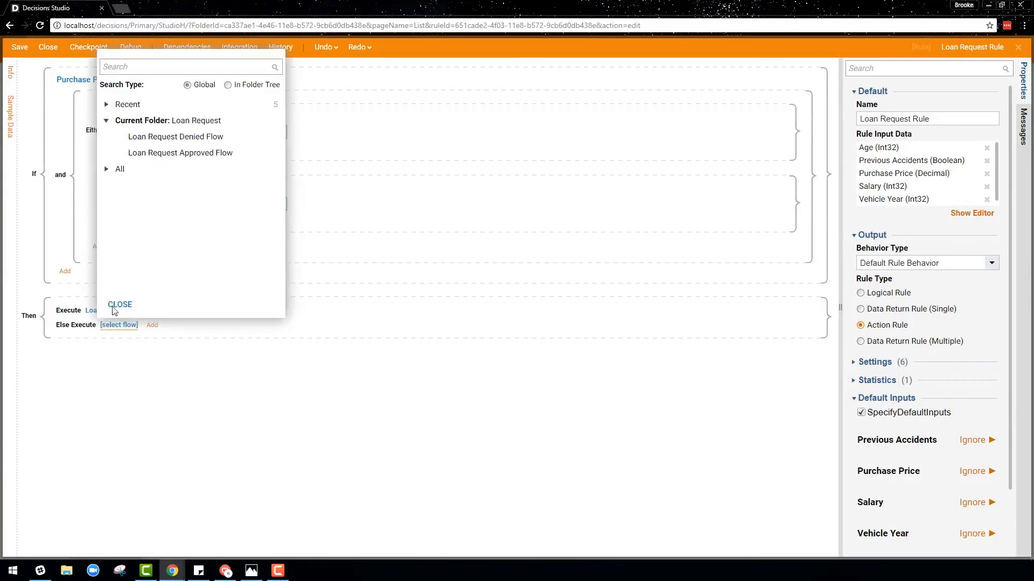
{"action": "left_click", "coordinate": [119, 305]}
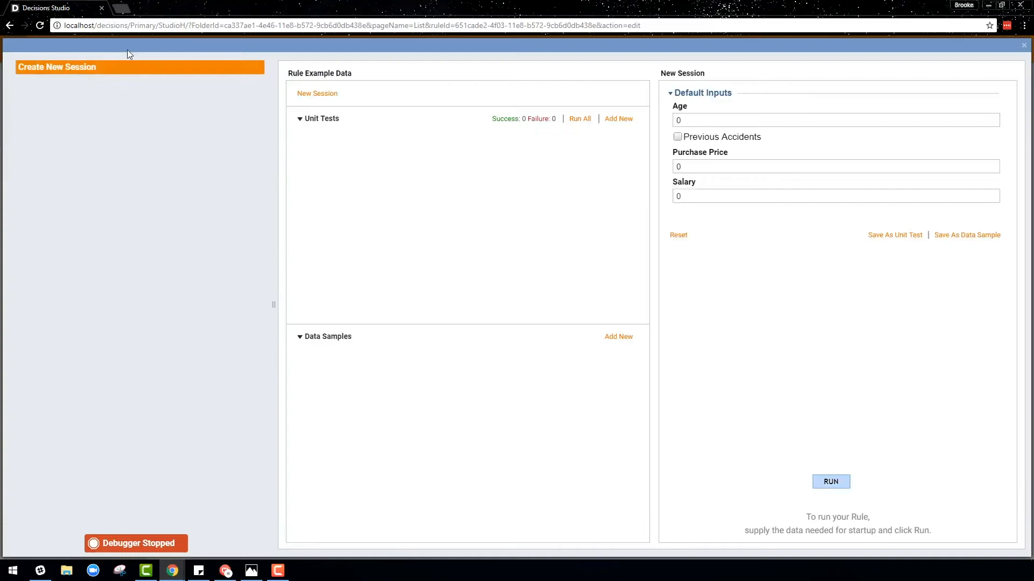
Step: Test with Age 25, Purchase Price 25000, Salary 60000 and dismiss the approval form
{"action": "type", "text": "25"}
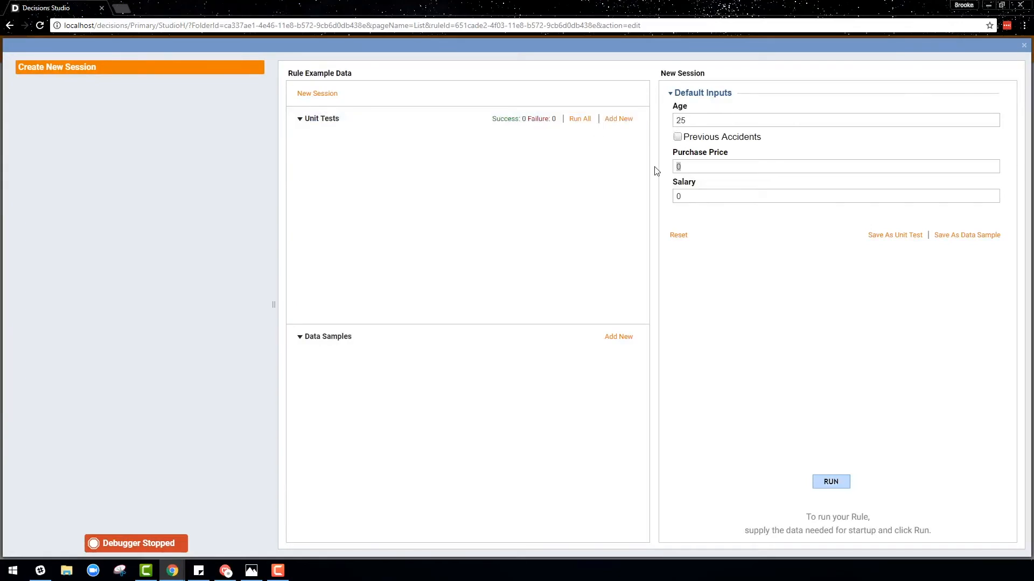
{"action": "type", "text": "25000"}
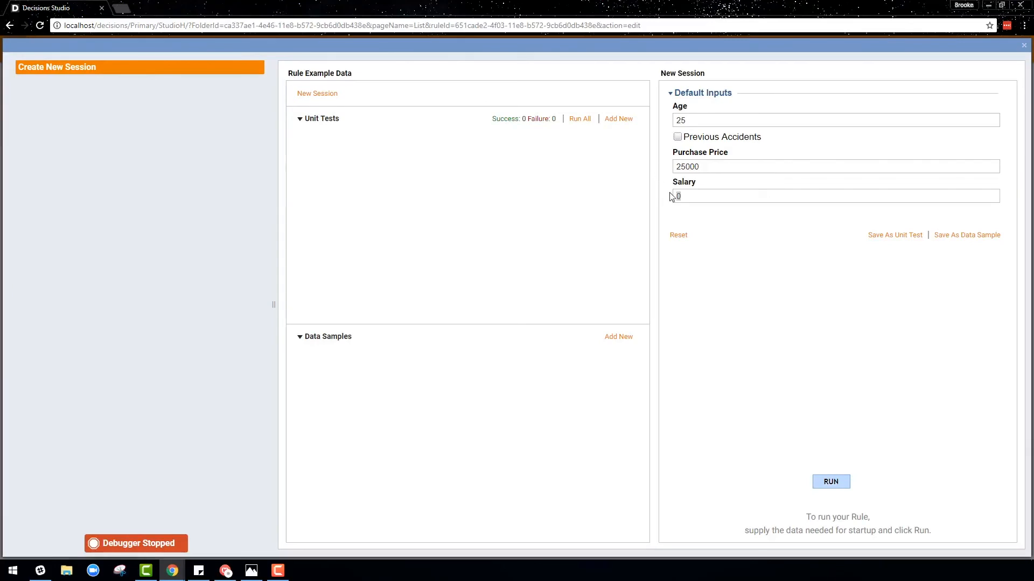
{"action": "type", "text": "60000"}
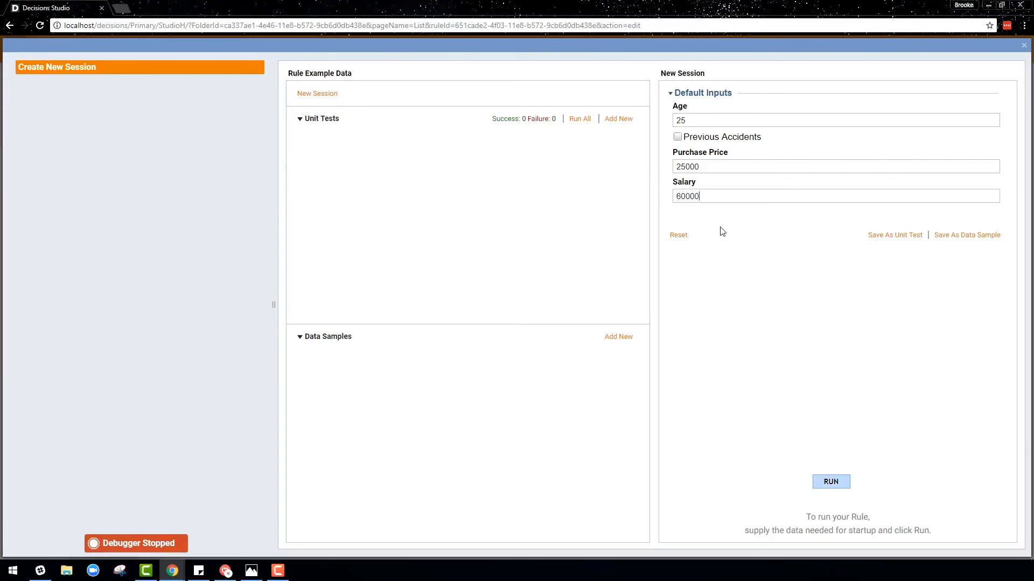
{"action": "left_click", "coordinate": [830, 482]}
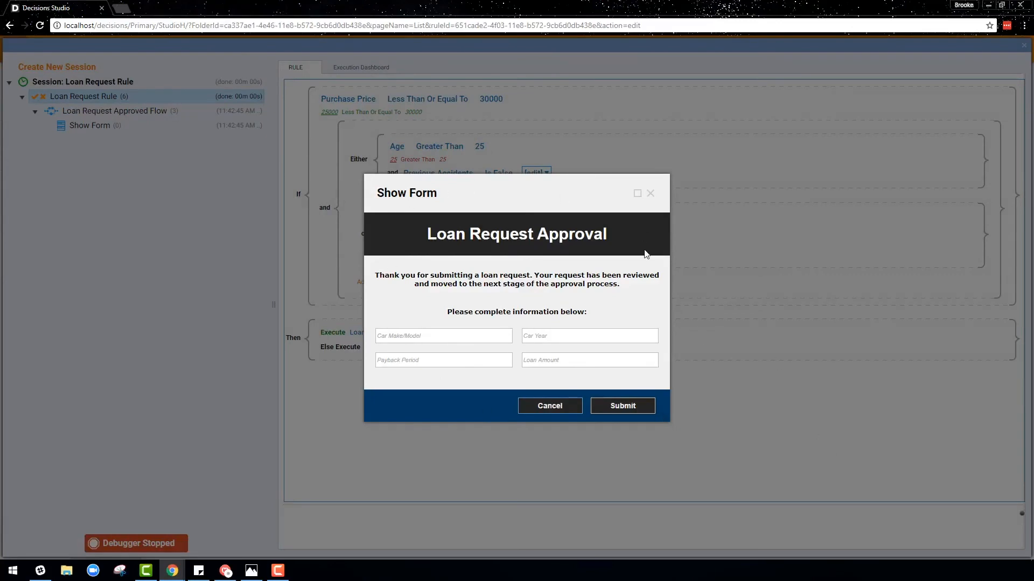
{"action": "left_click", "coordinate": [622, 405]}
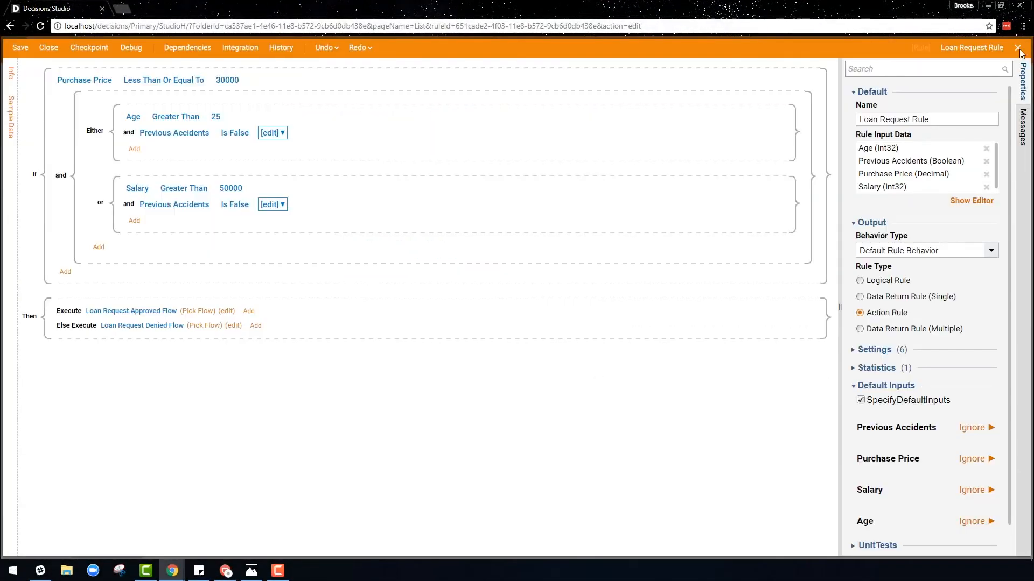
Step: Return the single value 'Applicant Auto Approved' when the conditions are true
{"action": "left_click", "coordinate": [859, 297]}
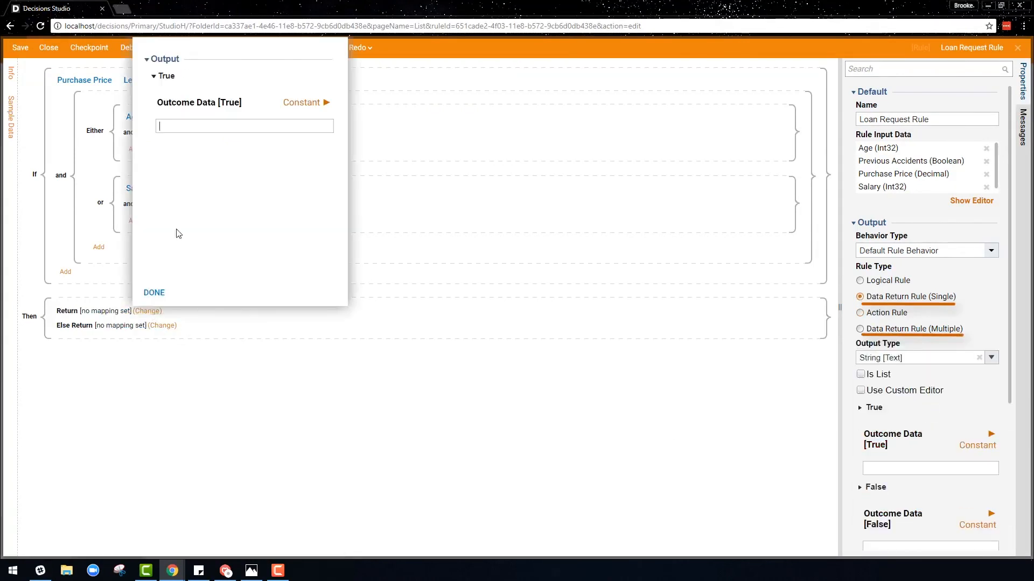
{"action": "type", "text": "Applicant Auto Approved"}
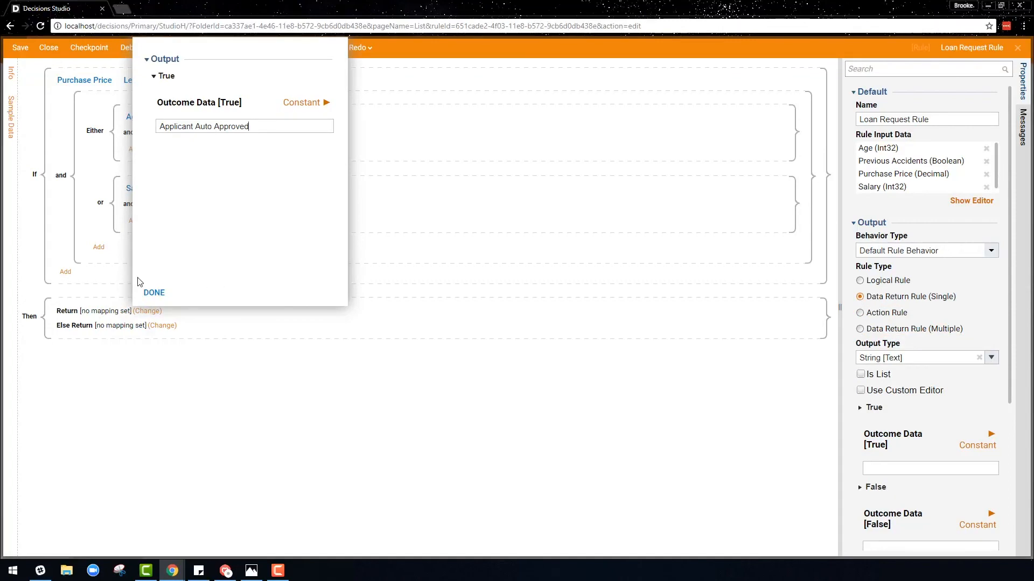
{"action": "left_click", "coordinate": [154, 292]}
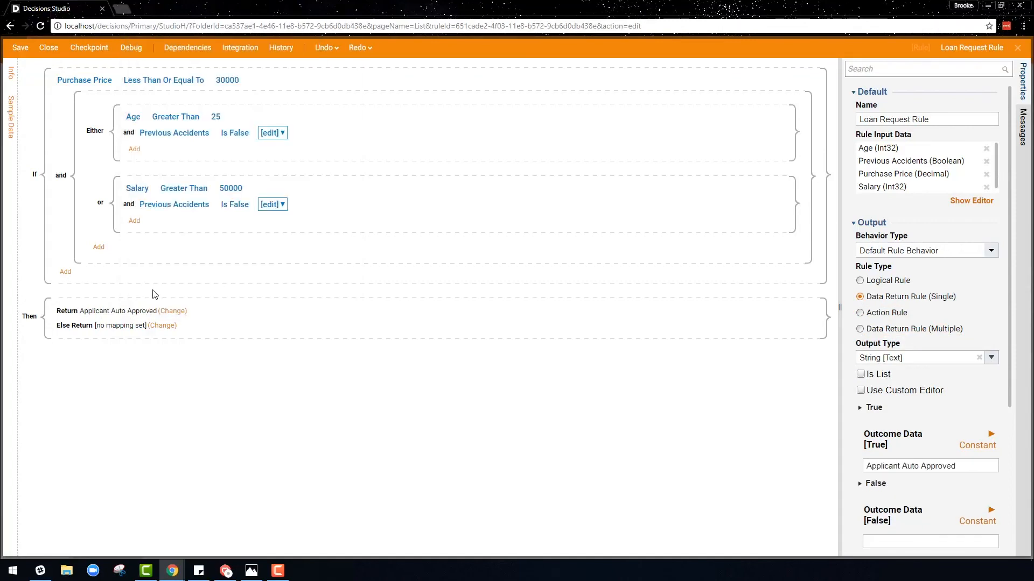